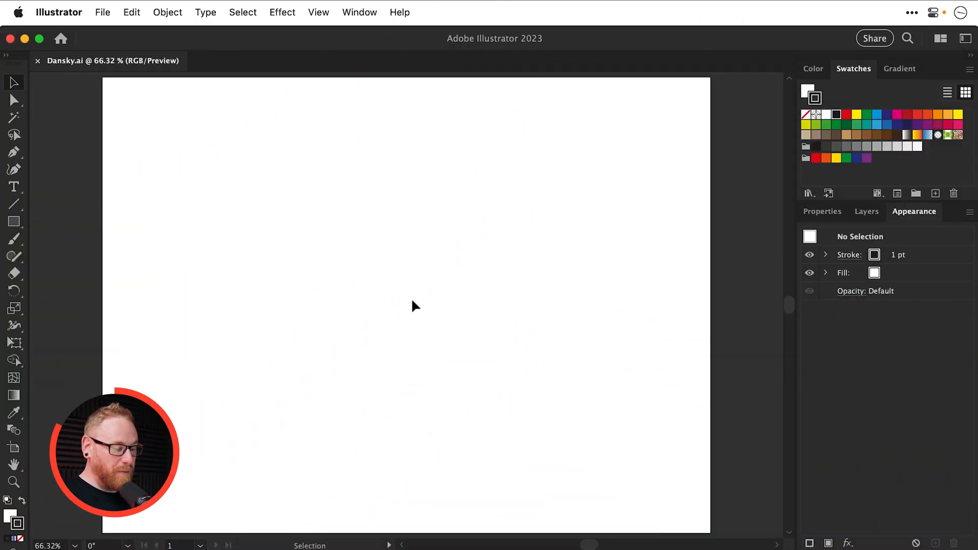
mouse_move(170, 239)
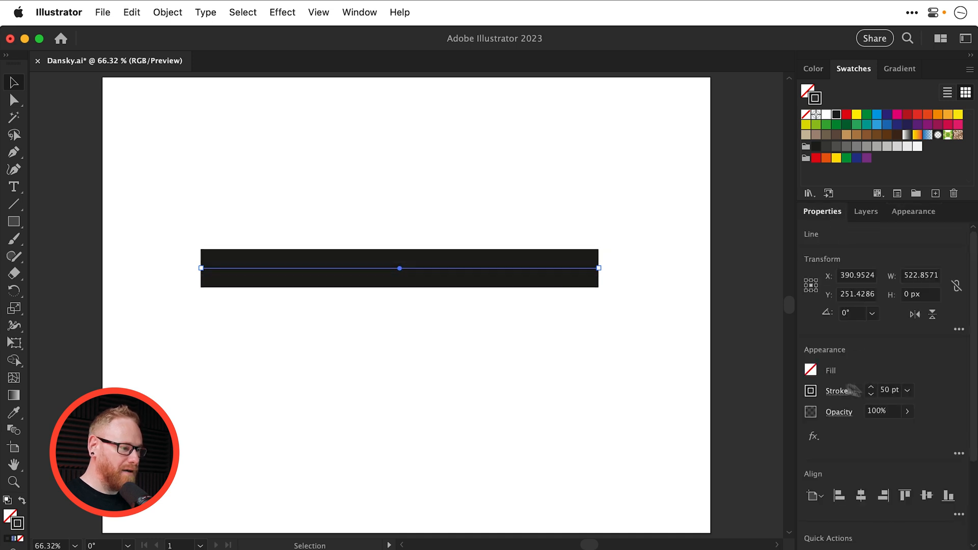
Step: Apply a Zig Zag distortion effect to the line
left_click(282, 12)
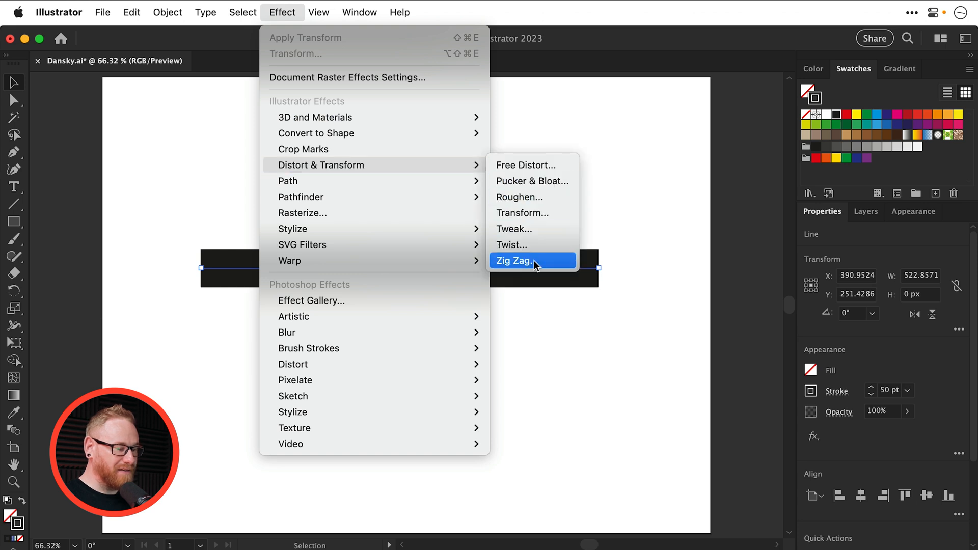
left_click(532, 261)
type("7")
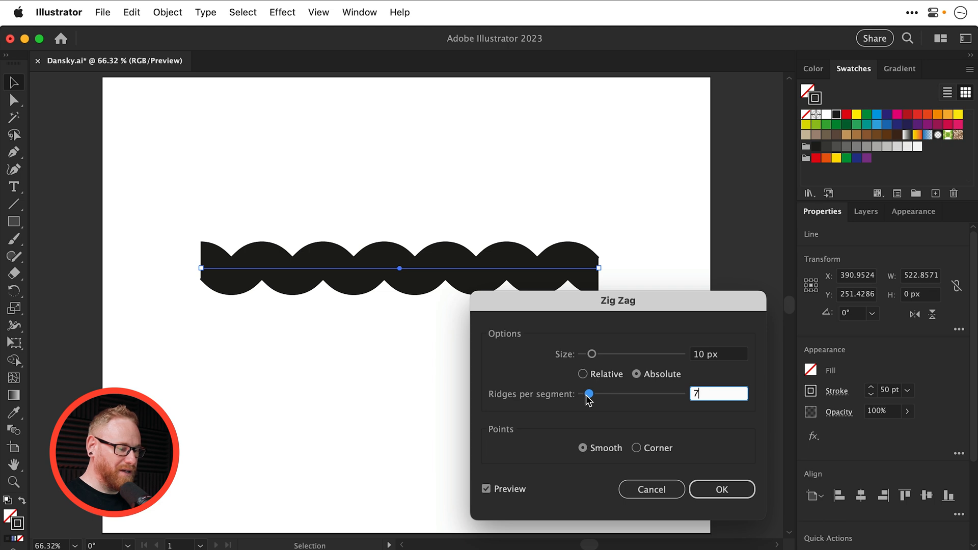
left_click(721, 489)
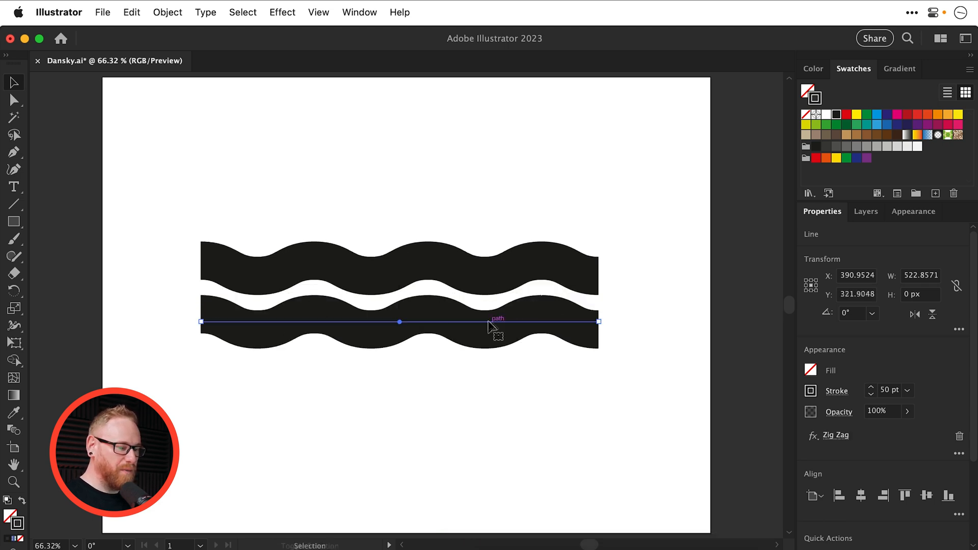
left_click(865, 115)
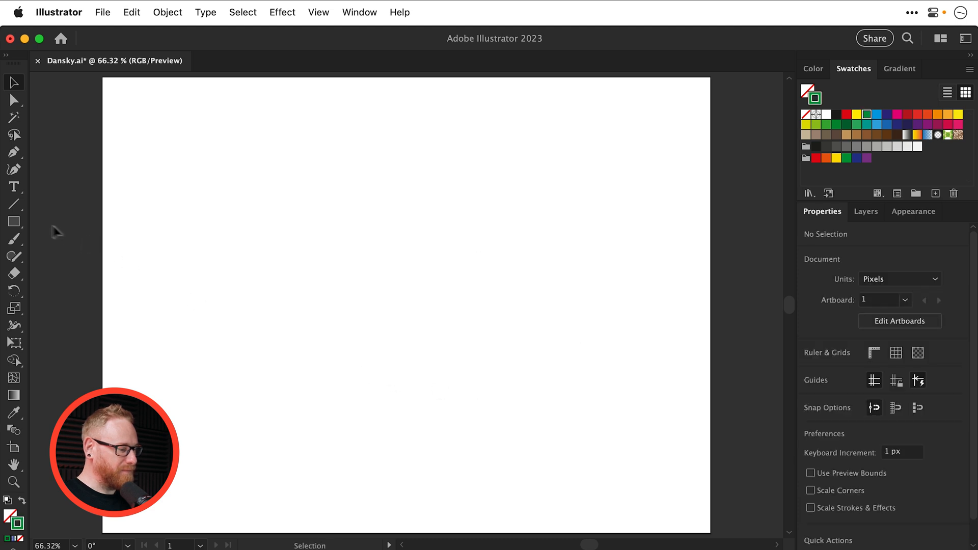
Step: Draw a 300 px straight line and restyle it with a black 30 pt stroke
left_click(13, 203)
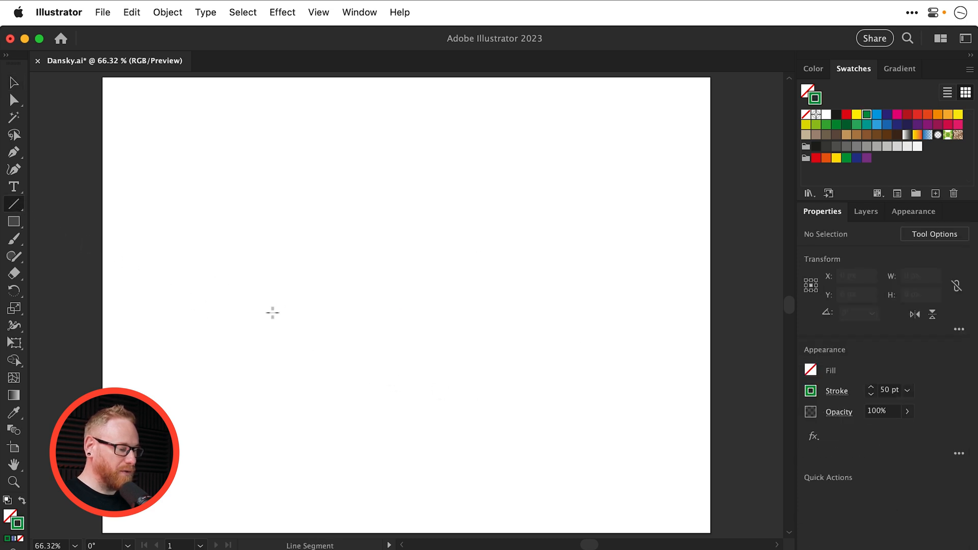
left_click(272, 313)
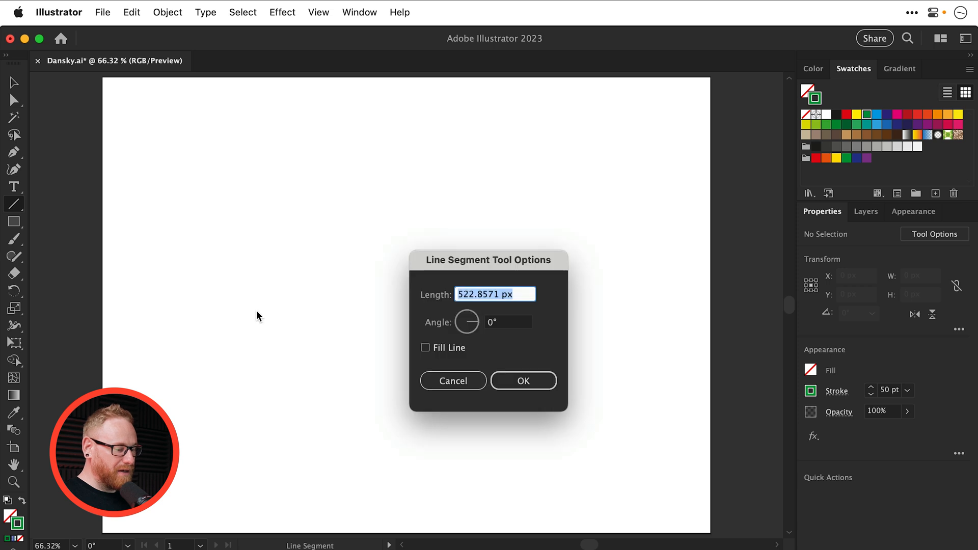
type("300")
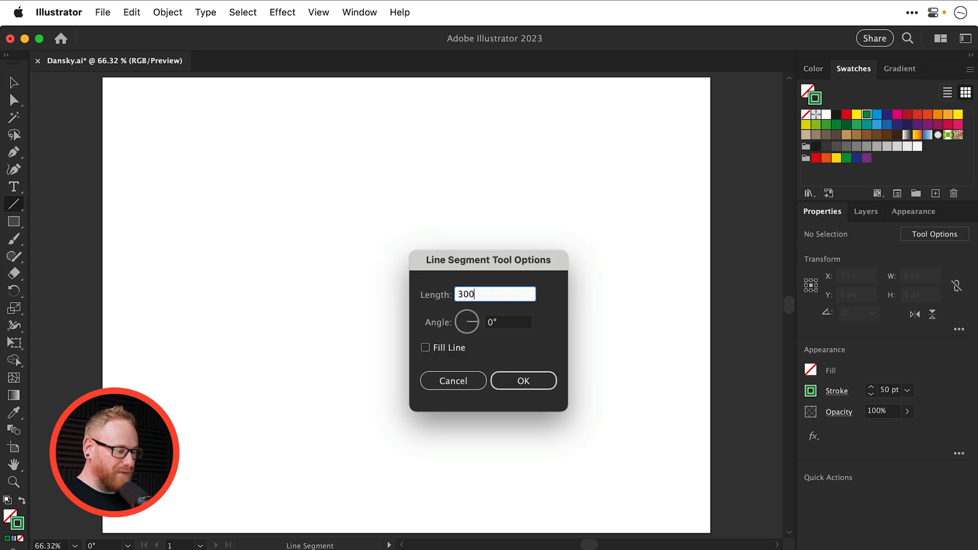
type("px")
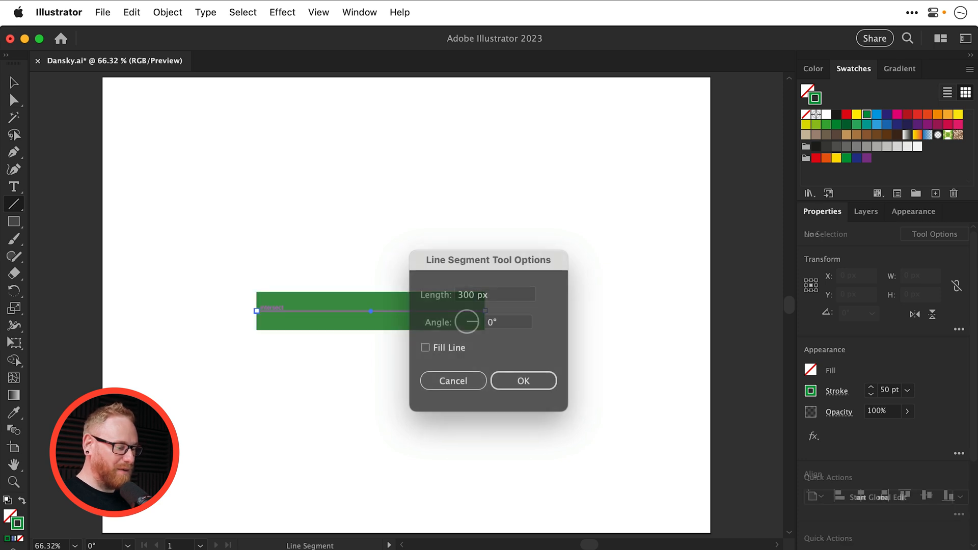
left_click(523, 380)
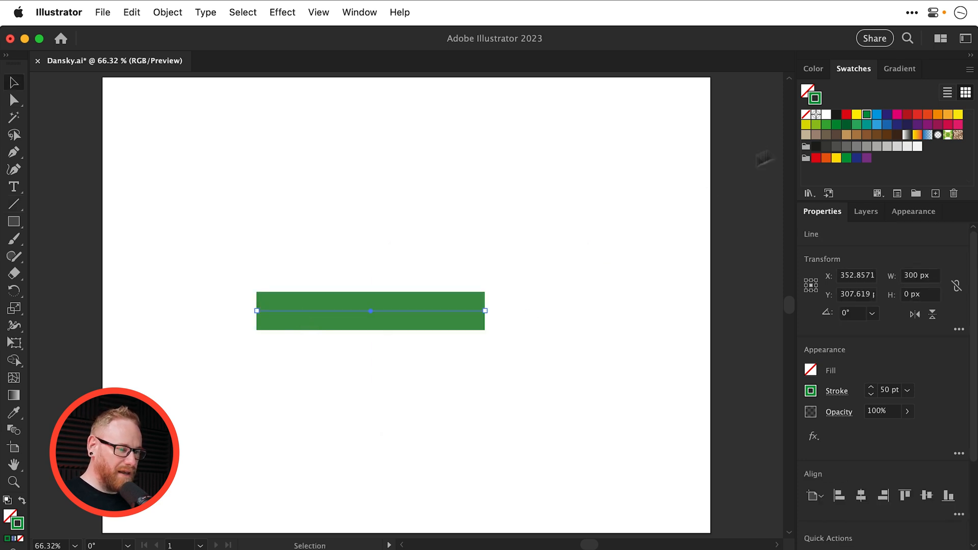
left_click(837, 113)
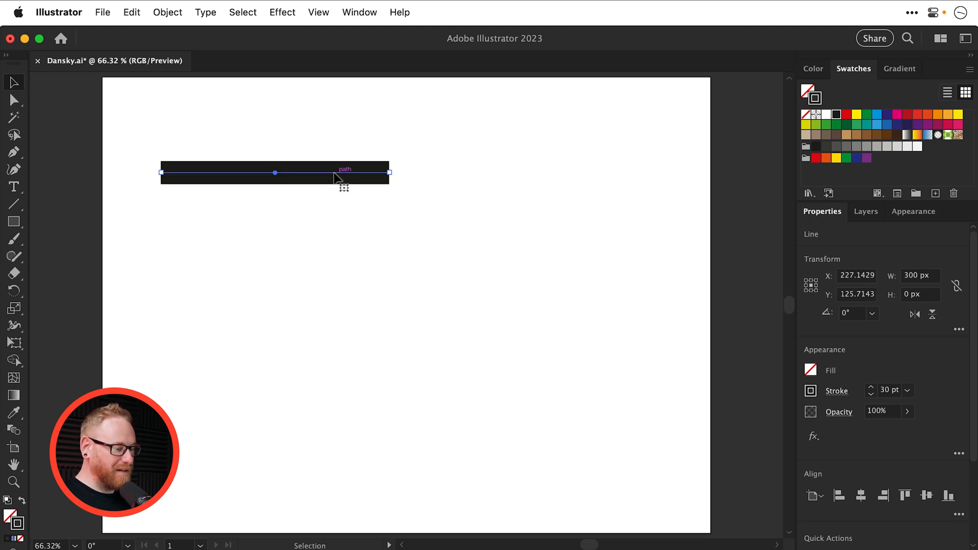
Step: Duplicate the line 30 px directly below with Object > Transform > Move
left_click_drag(274, 173, 274, 194)
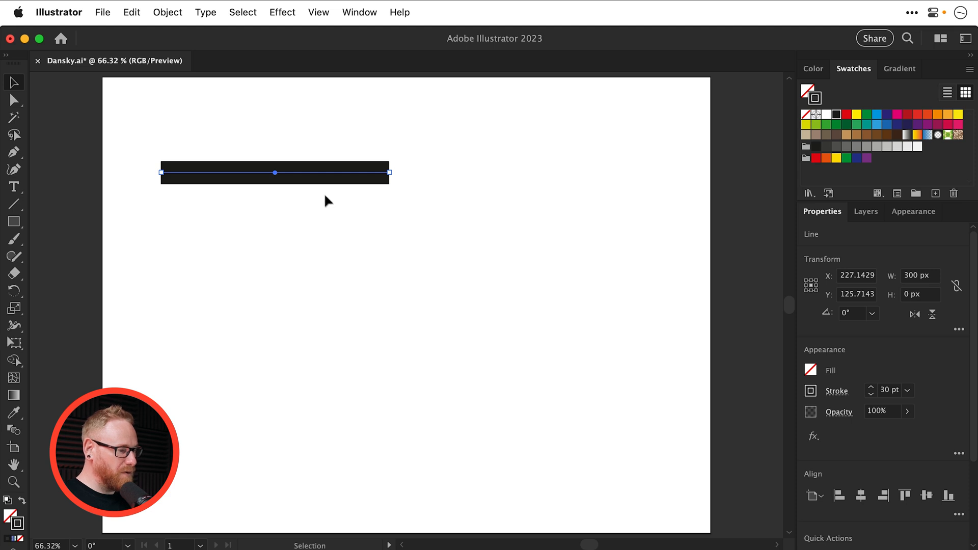
left_click(167, 12)
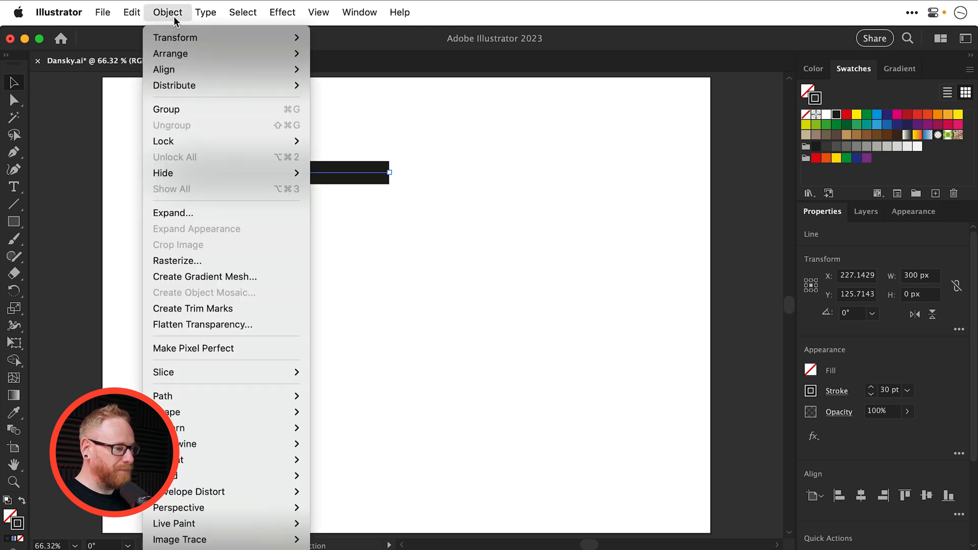
mouse_move(174, 37)
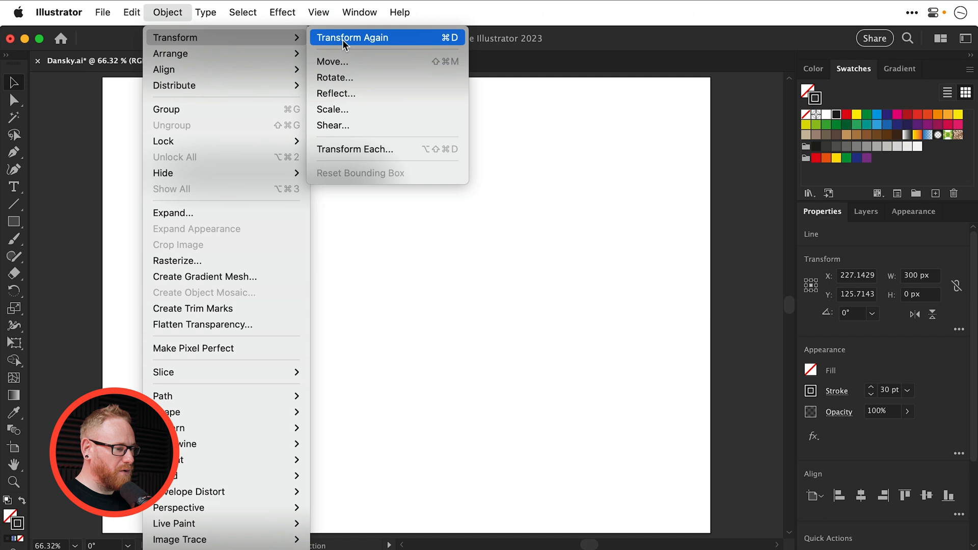
left_click(333, 62)
type("30")
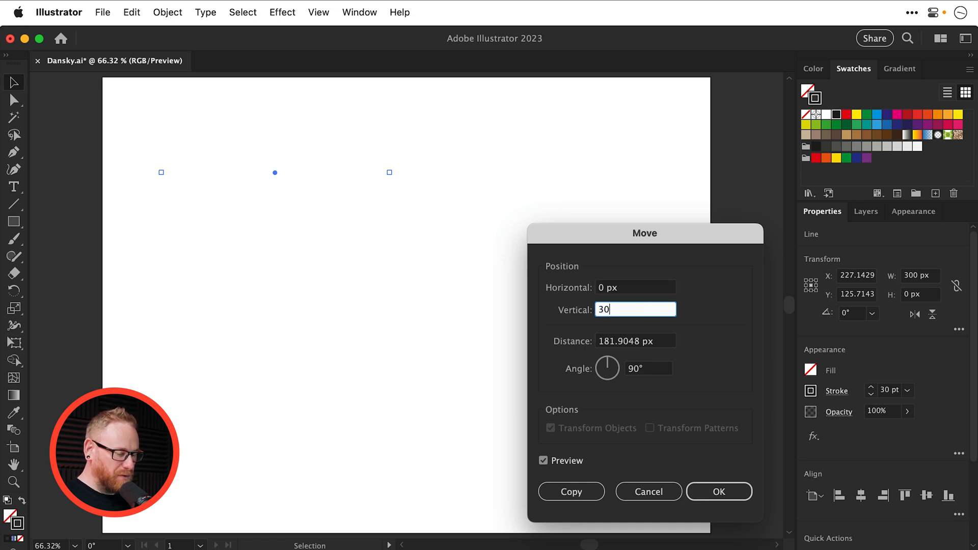
type("px")
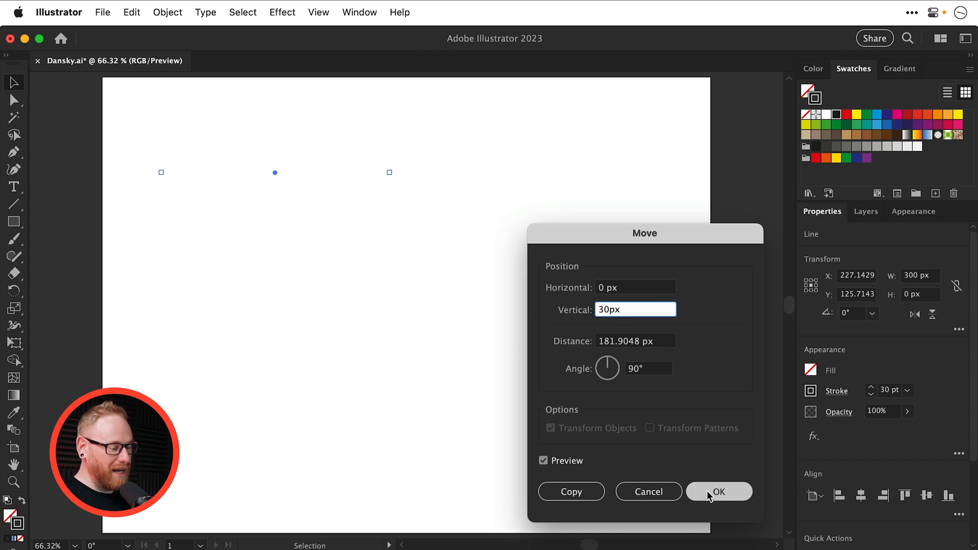
mouse_move(570, 491)
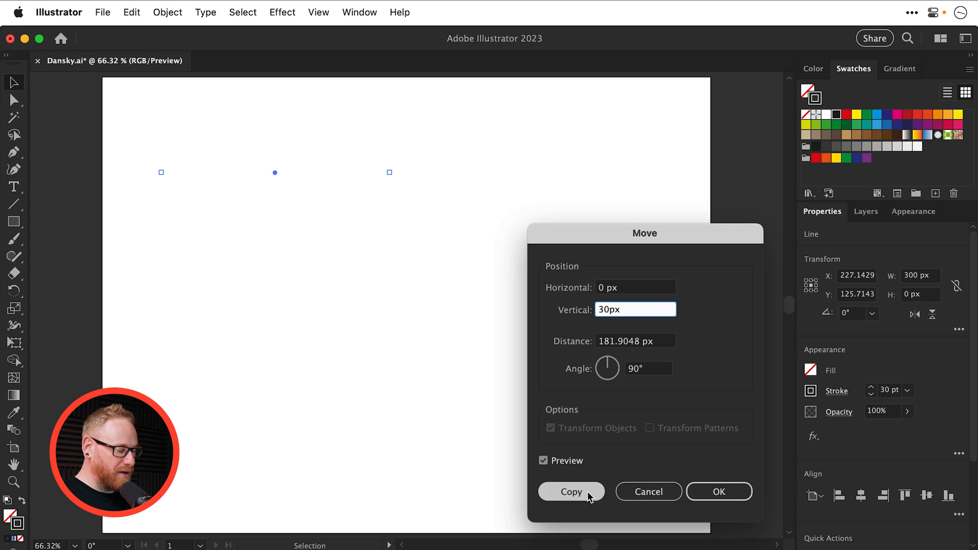
left_click(570, 491)
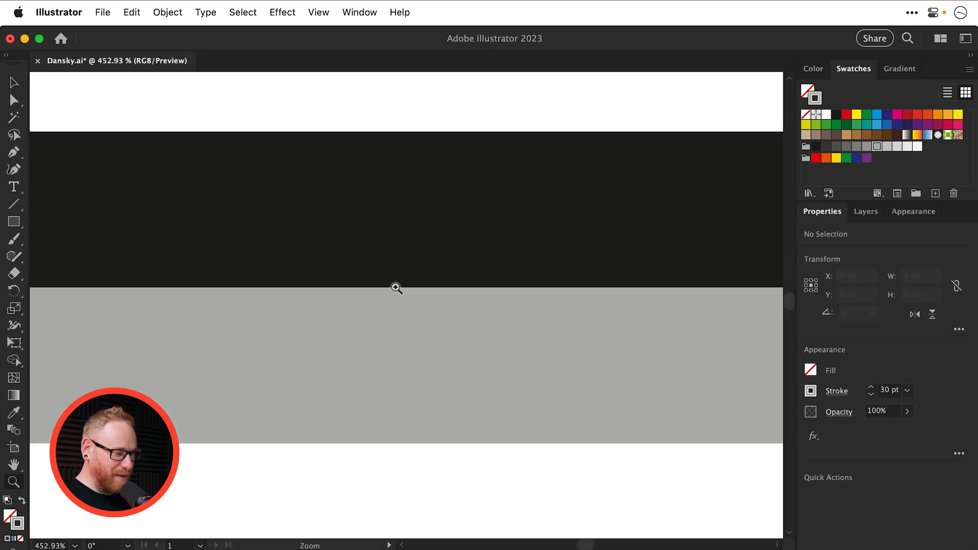
mouse_move(381, 256)
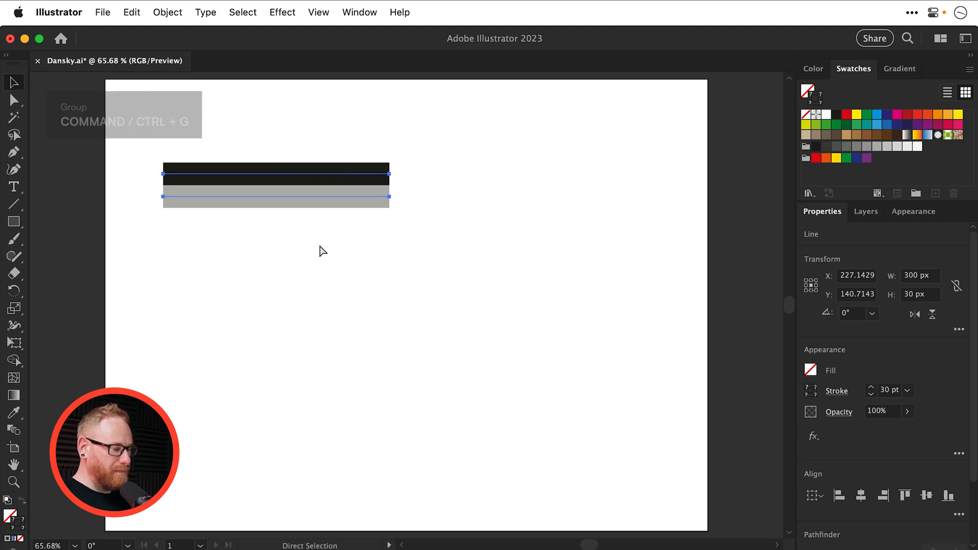
Step: Group the black and grey lines and test copying the pair below itself
key("cmd+g")
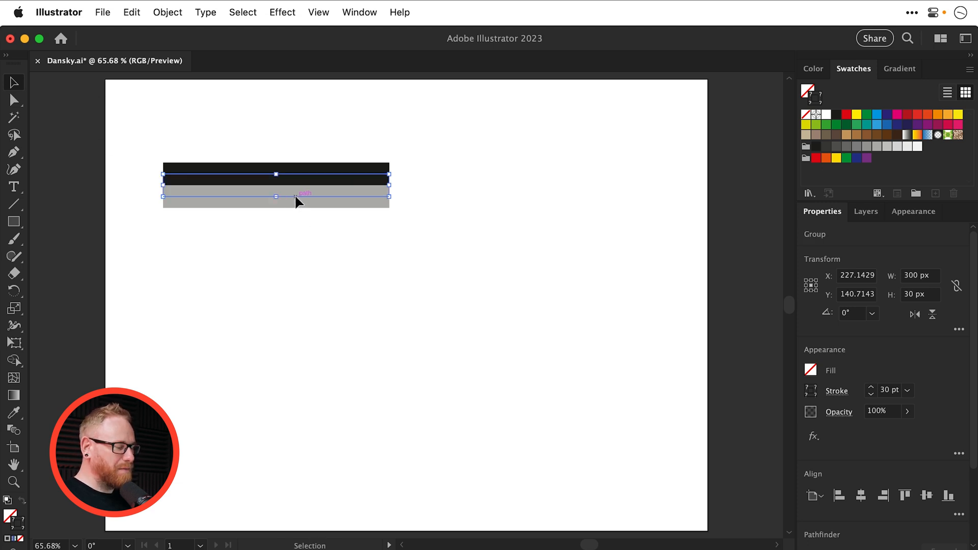
left_click_drag(275, 175, 275, 212)
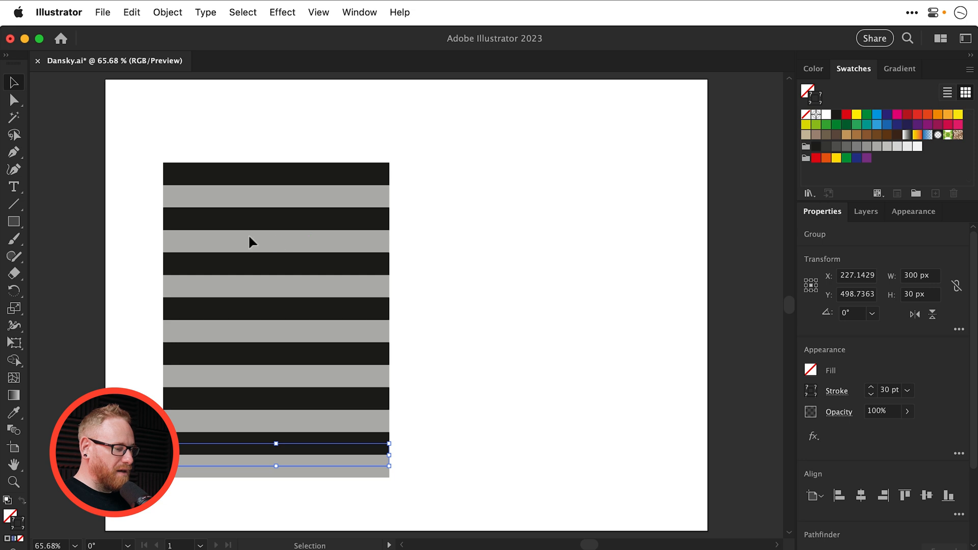
mouse_move(225, 226)
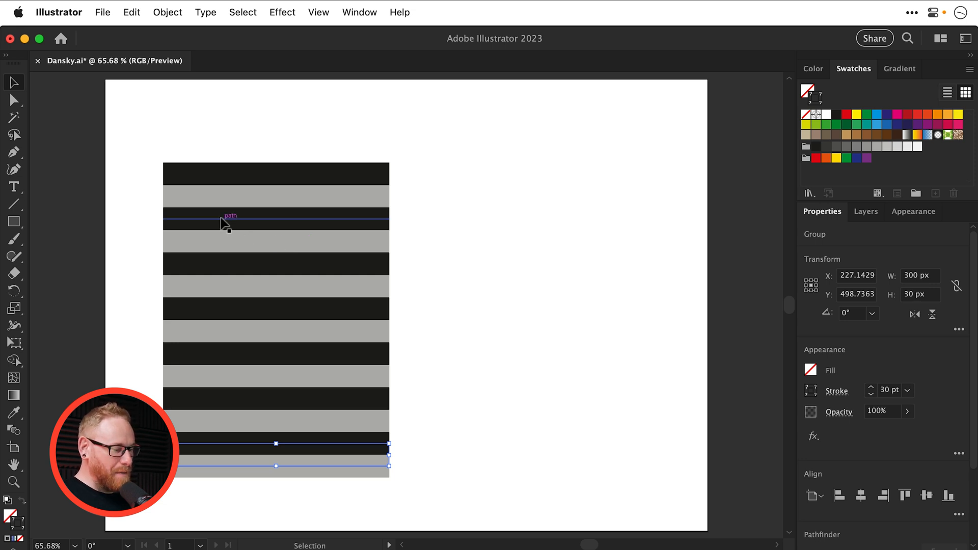
left_click(13, 101)
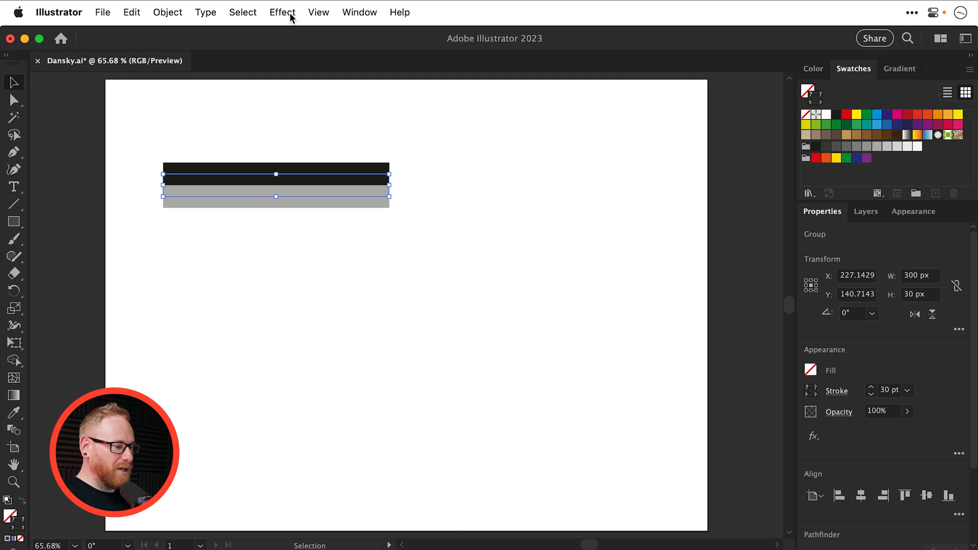
Step: Apply a smooth Zig Zag effect with 16 ridges per segment to the stripe pair
left_click(282, 12)
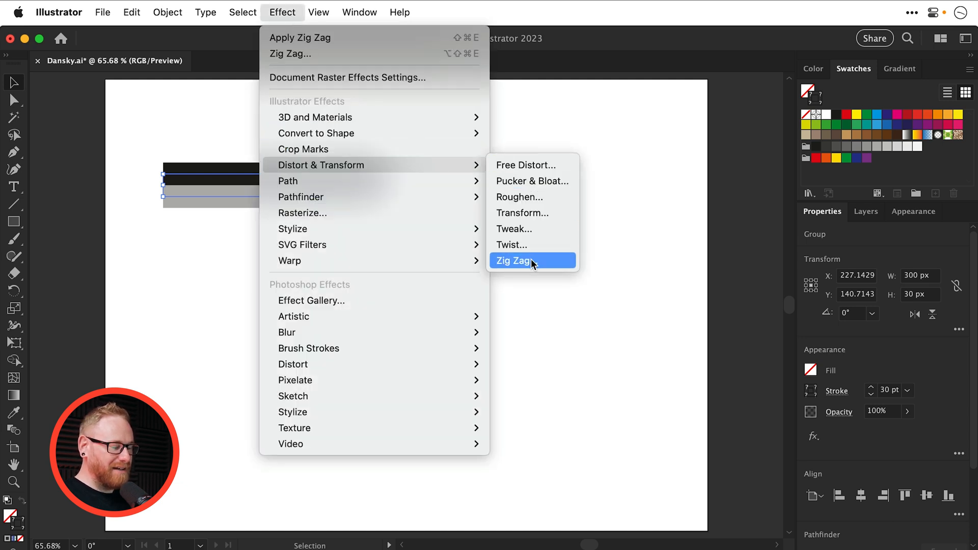
left_click(514, 260)
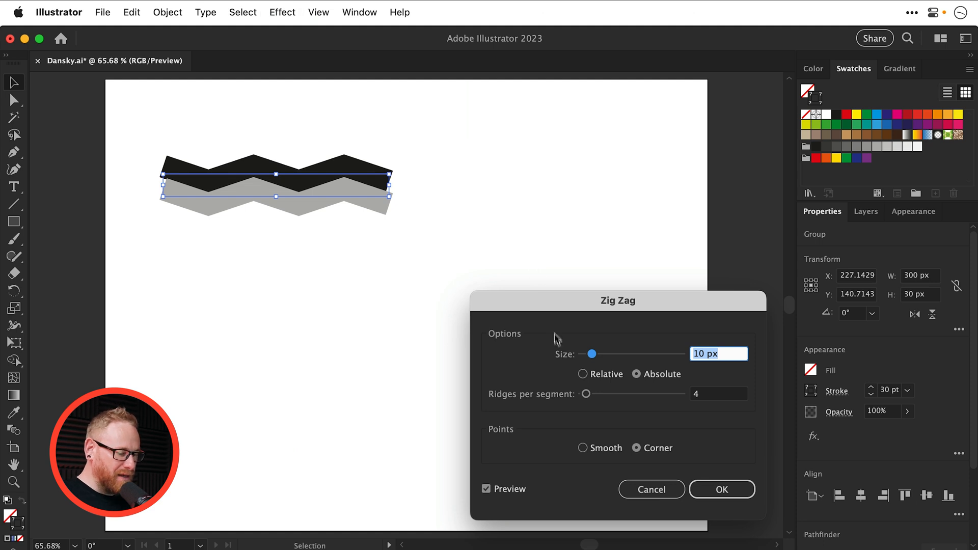
left_click(582, 448)
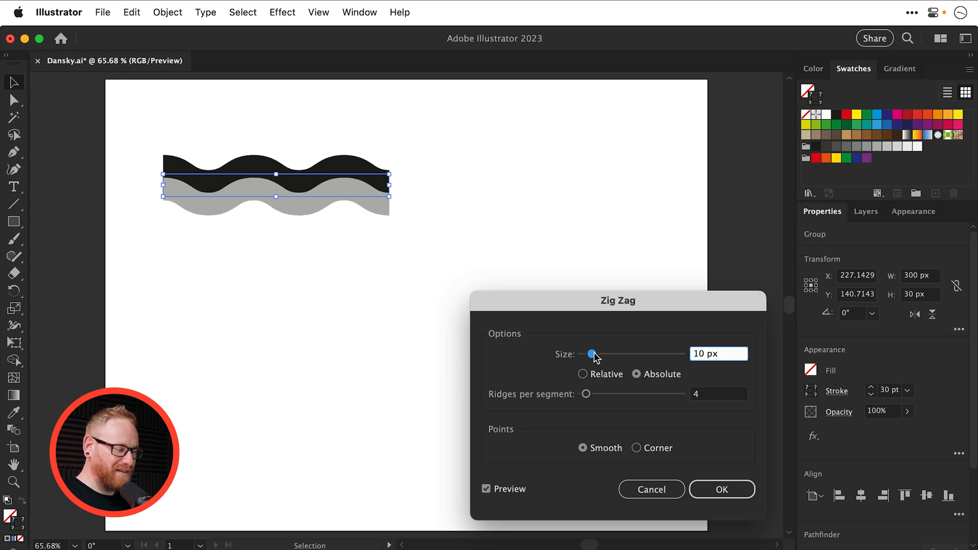
mouse_move(595, 402)
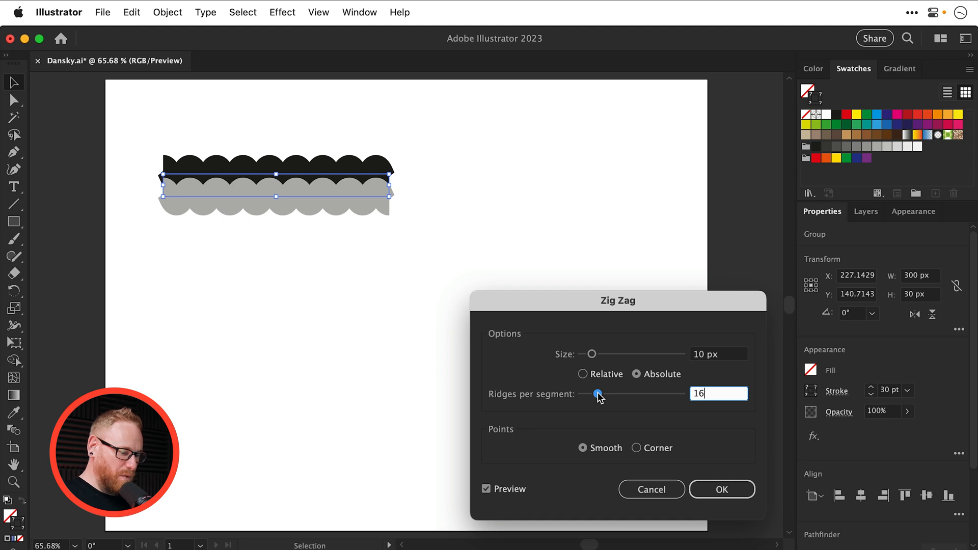
left_click(721, 489)
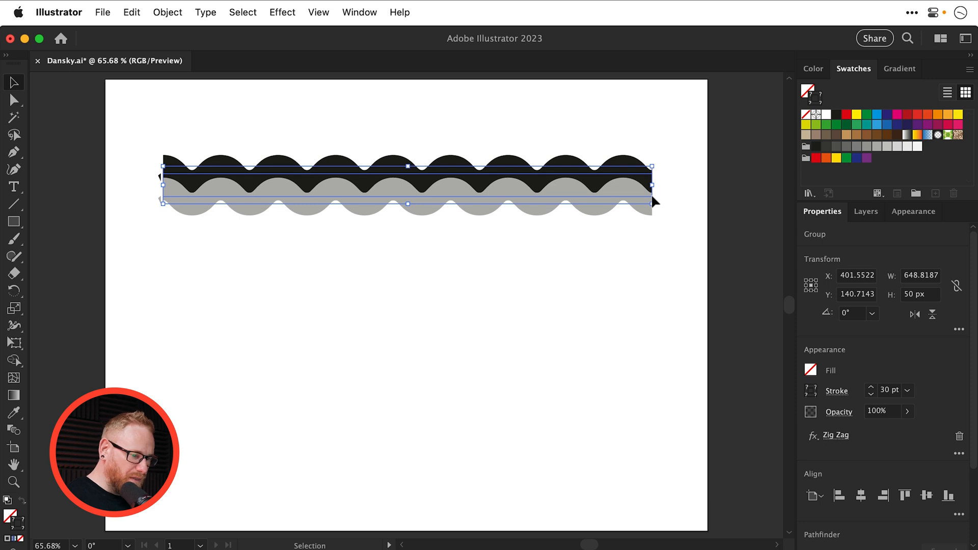
mouse_move(906, 217)
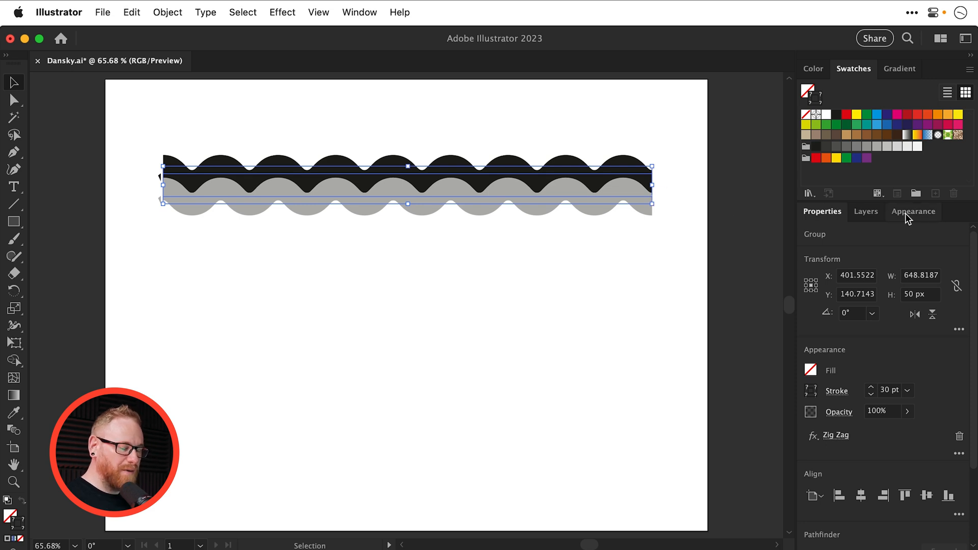
Step: Edit the group's Zig Zag from the Appearance panel to 7 smooth ridges per segment
left_click(914, 211)
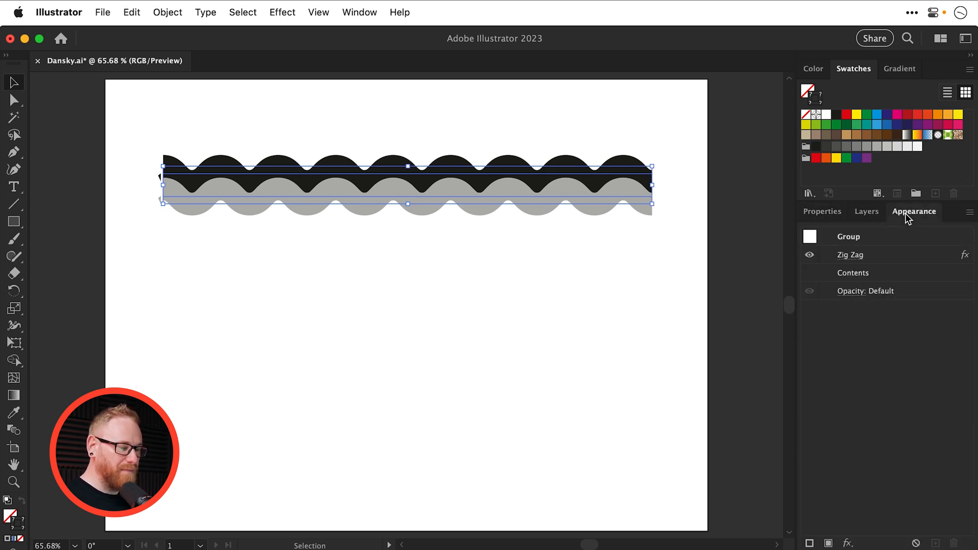
left_click(360, 12)
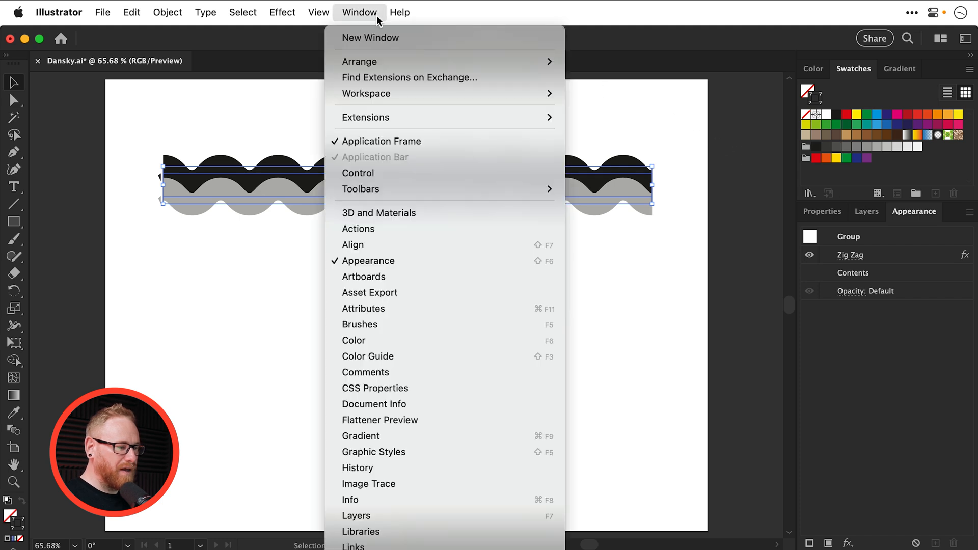
mouse_move(368, 261)
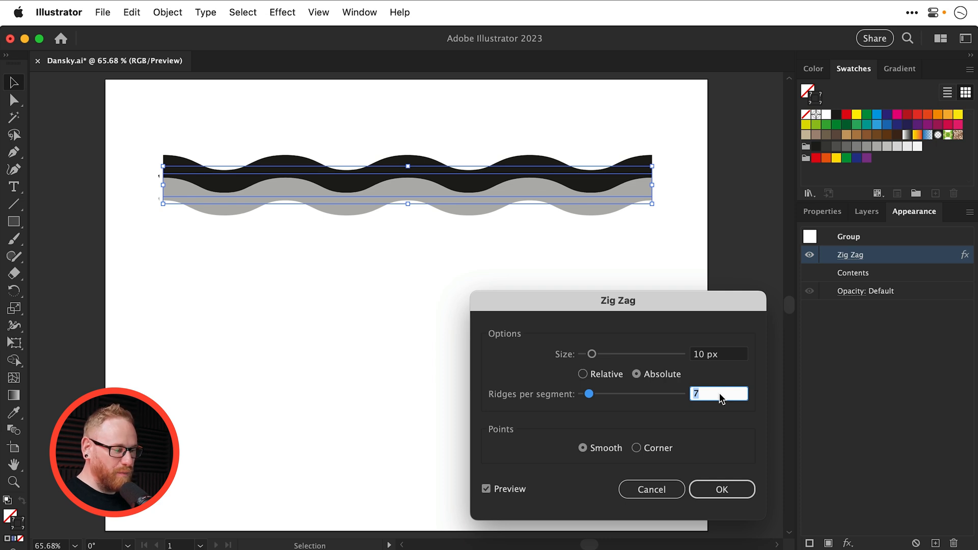
mouse_move(677, 334)
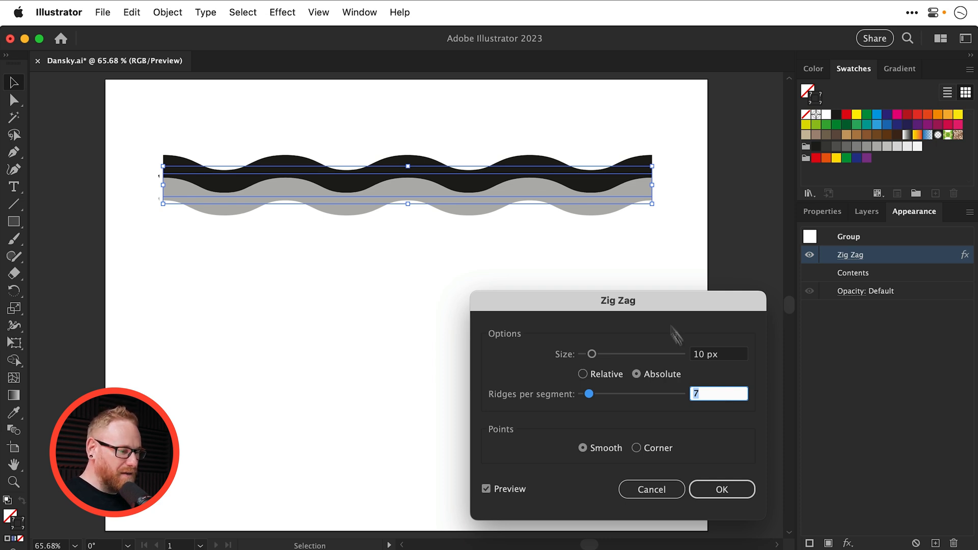
mouse_move(300, 184)
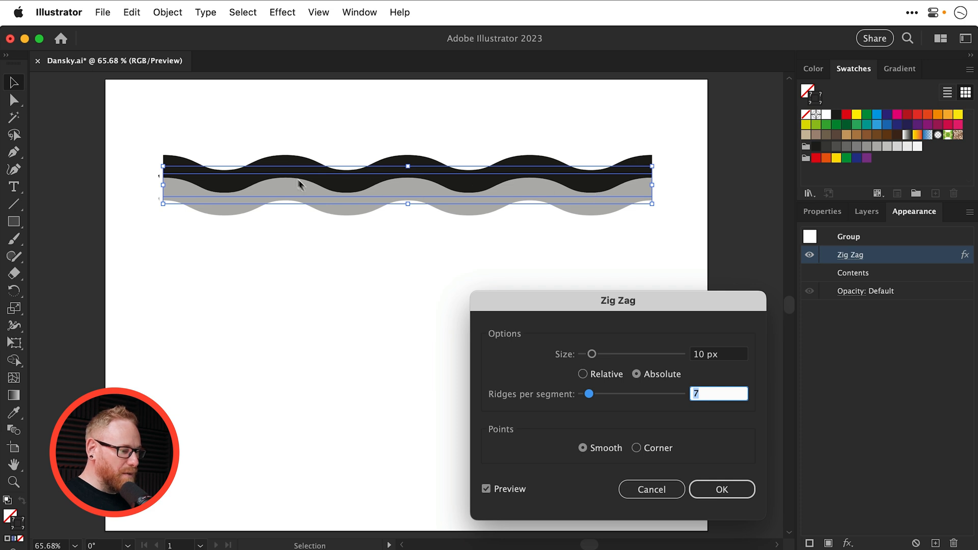
mouse_move(592, 196)
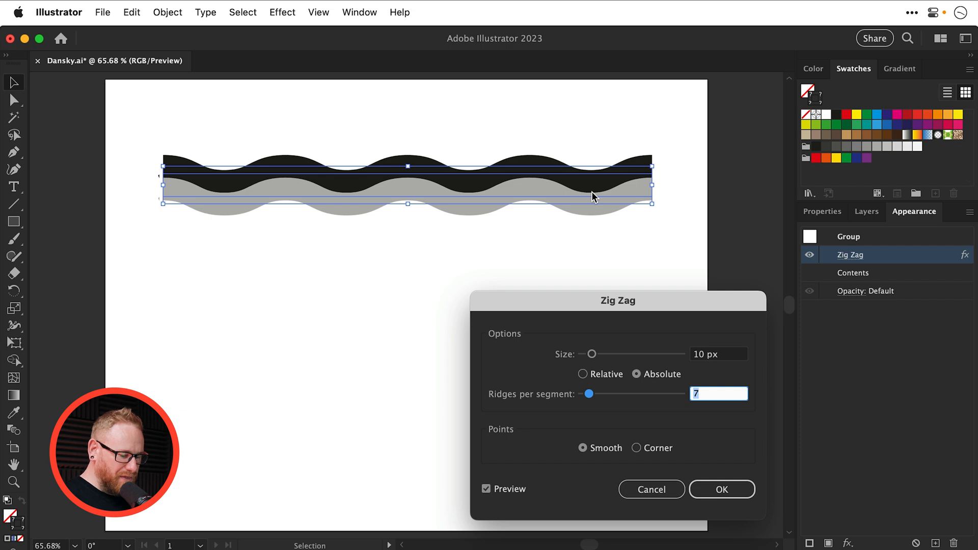
left_click(721, 489)
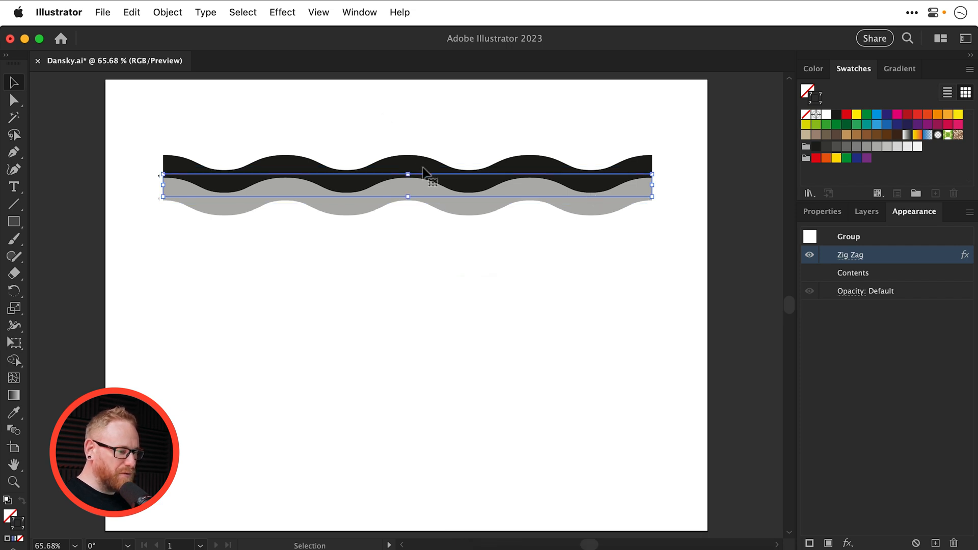
mouse_move(617, 197)
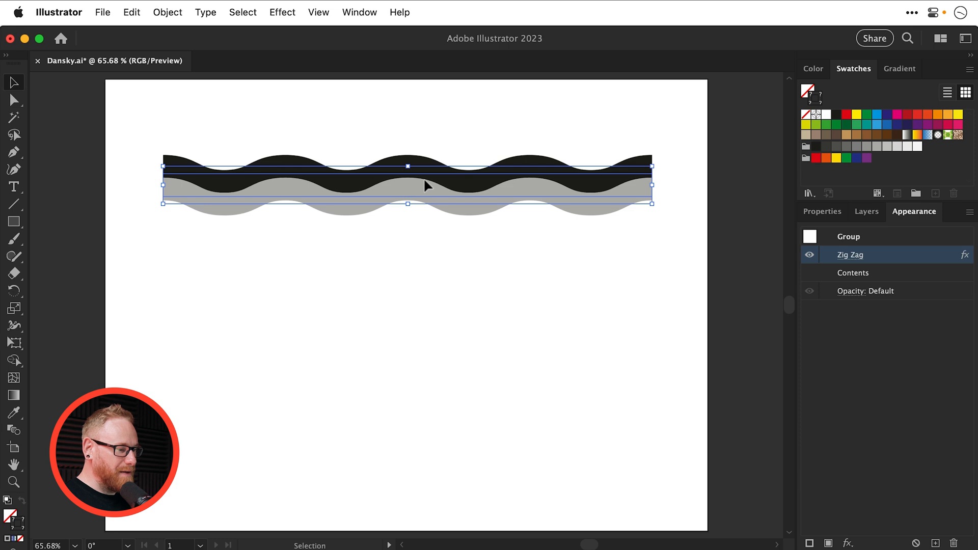
Step: Add a Transform effect with 60 px vertical move and 30 copies
left_click(282, 12)
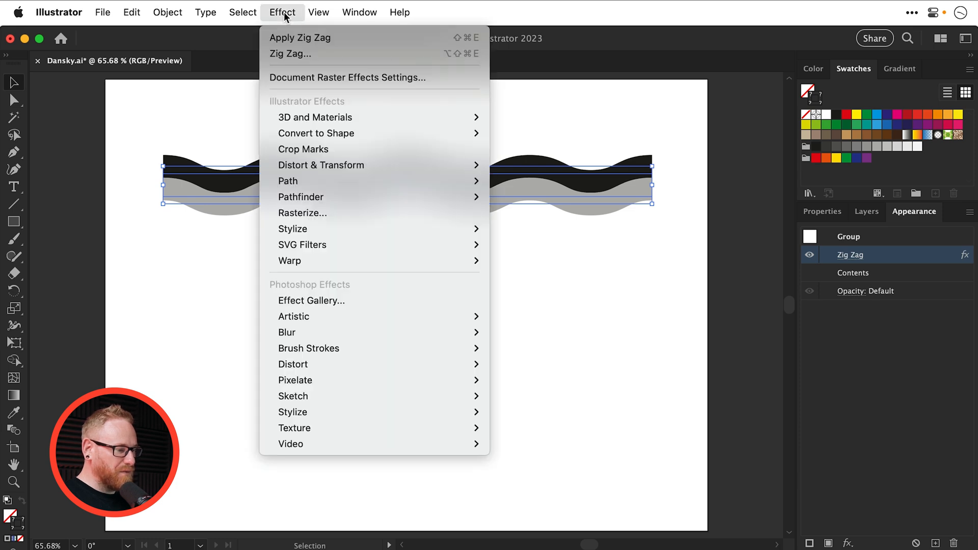
mouse_move(321, 164)
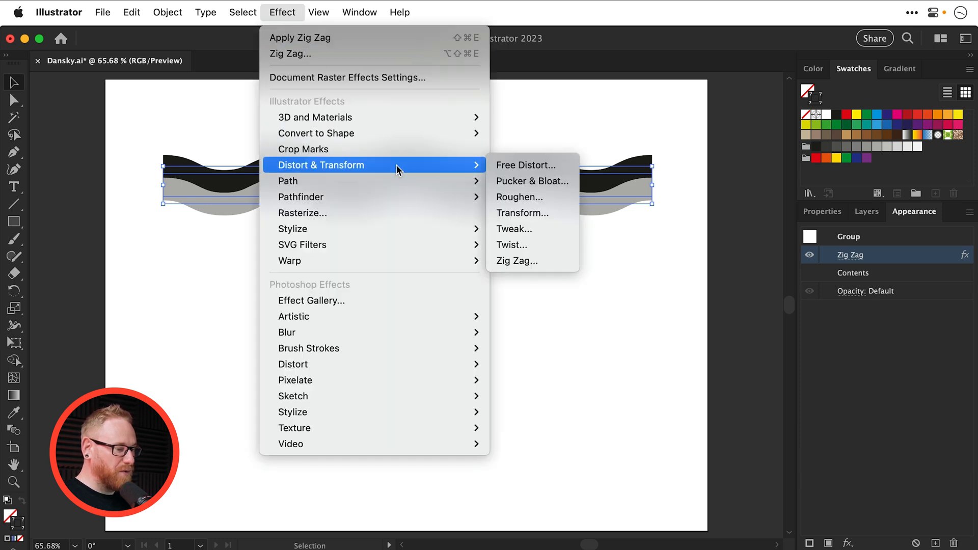
mouse_move(531, 165)
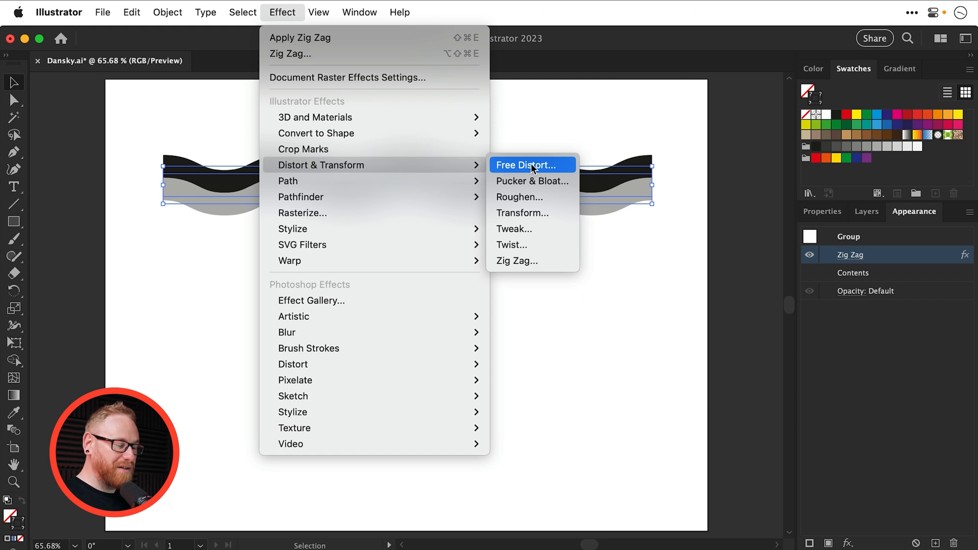
mouse_move(533, 213)
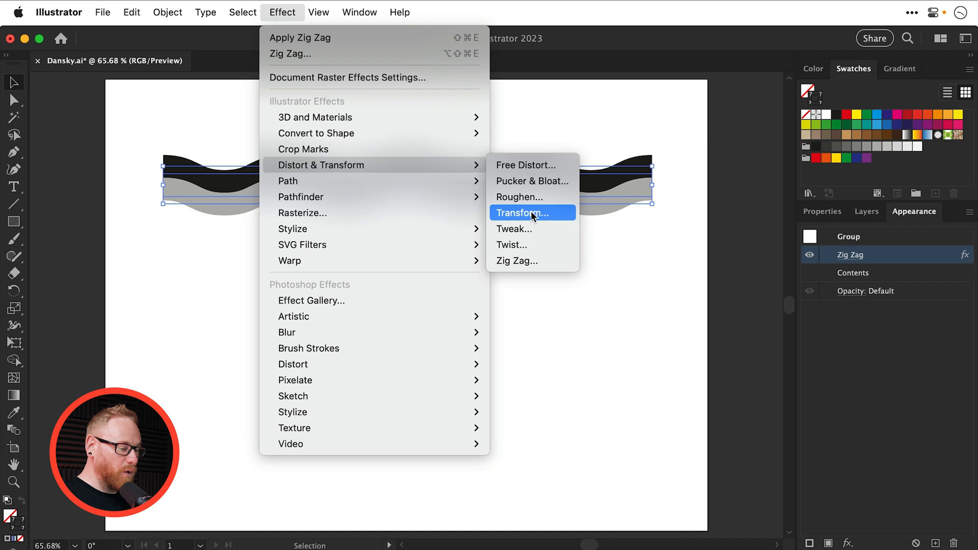
left_click(522, 213)
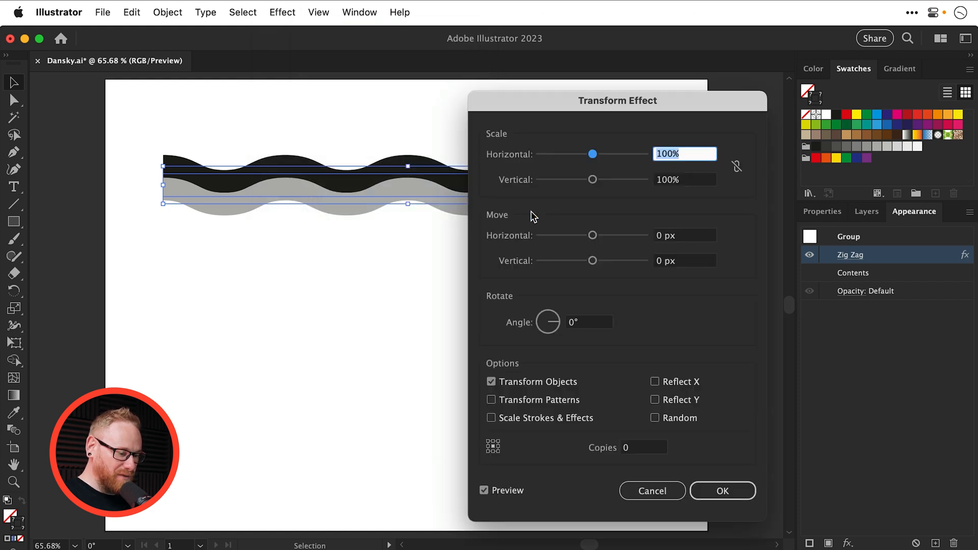
mouse_move(544, 219)
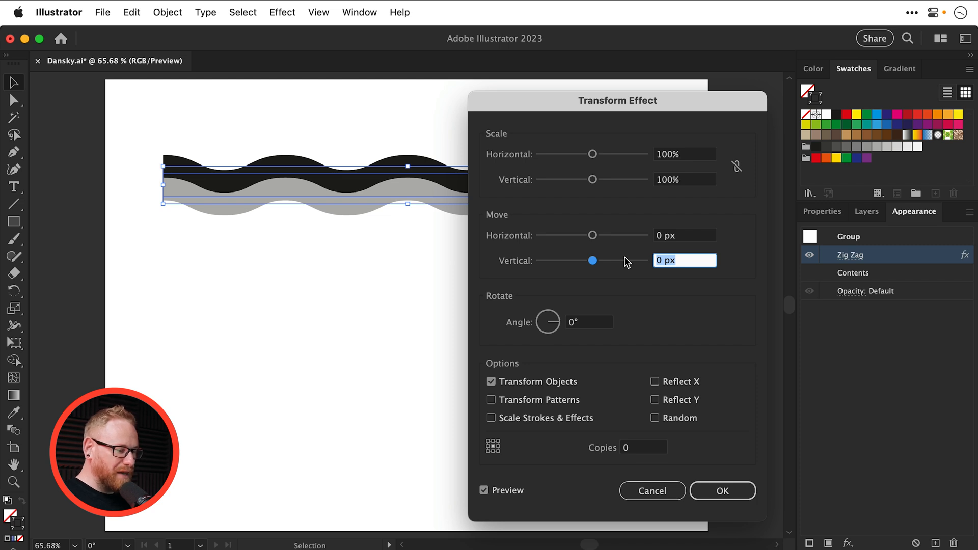
type("60")
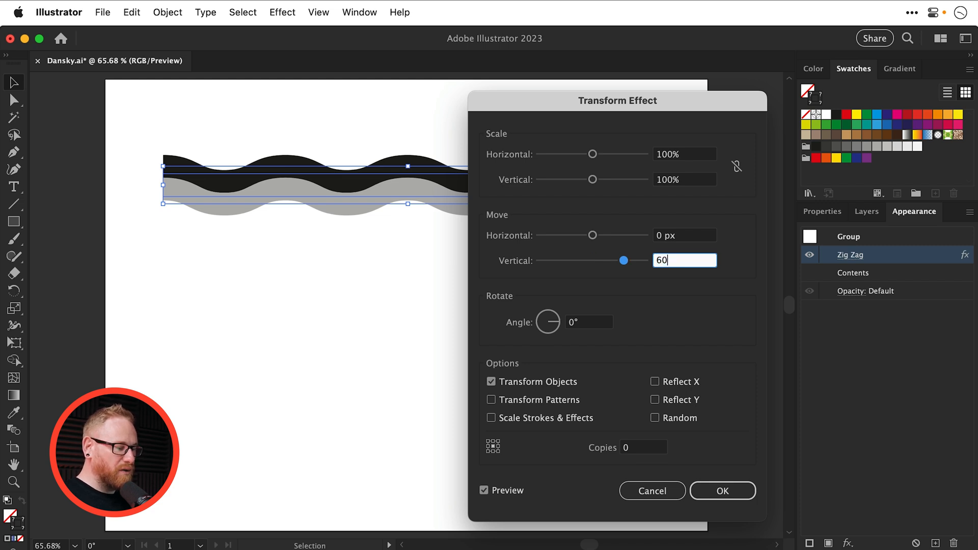
type("px")
left_click(644, 447)
type("5")
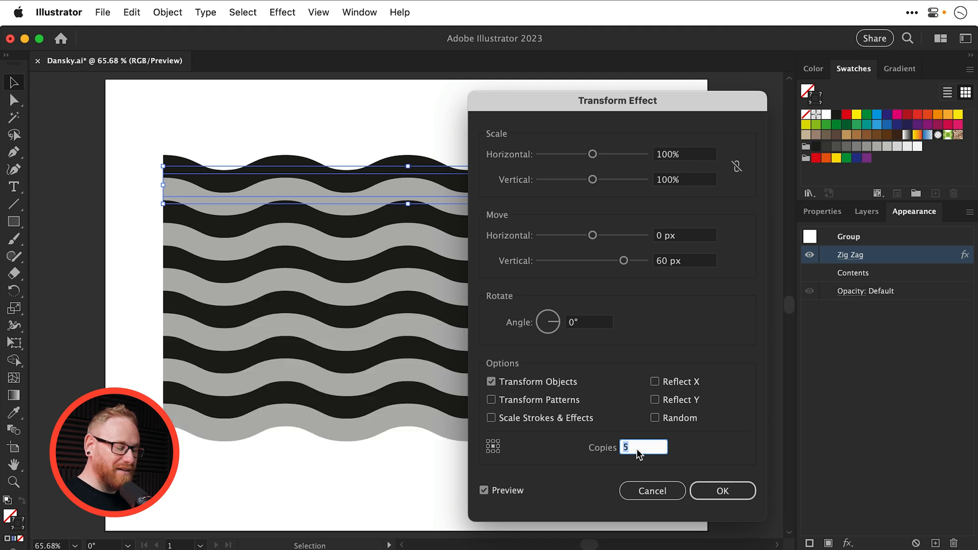
type("30")
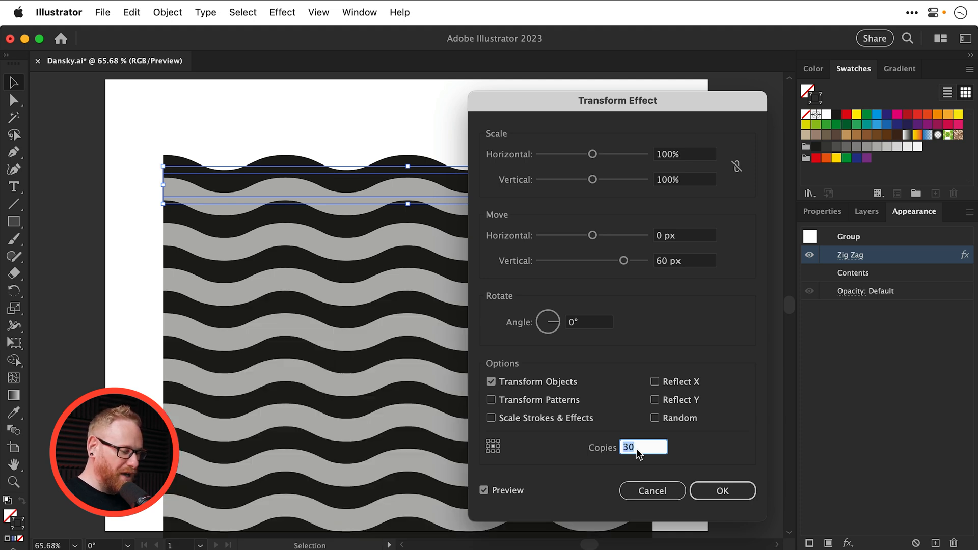
left_click(722, 491)
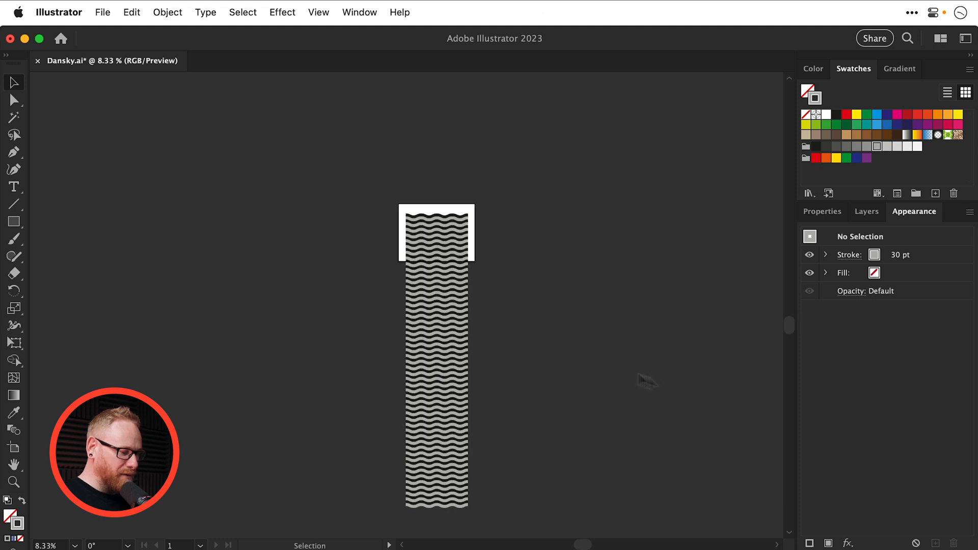
Step: Change the Zig Zag effect's ridges per segment to 22
left_click(436, 219)
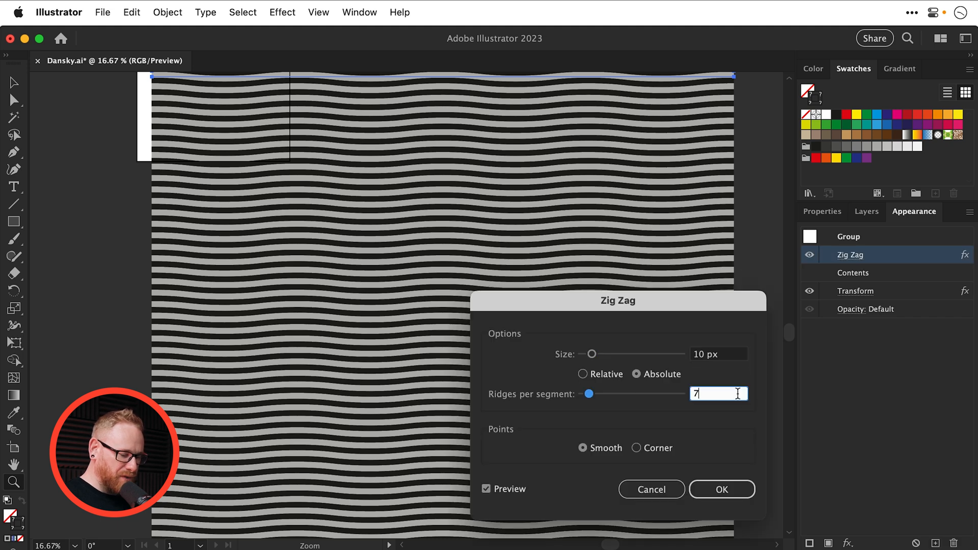
type("9")
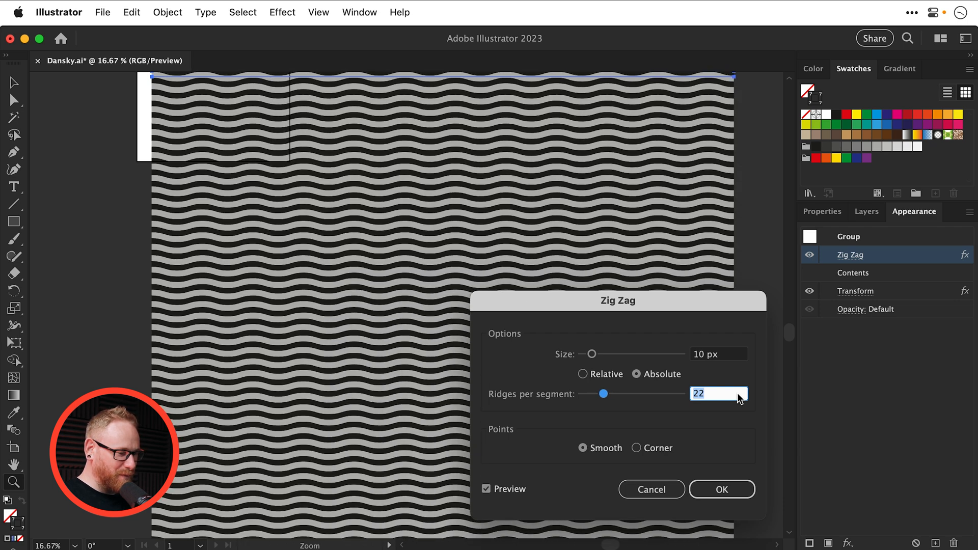
left_click(722, 489)
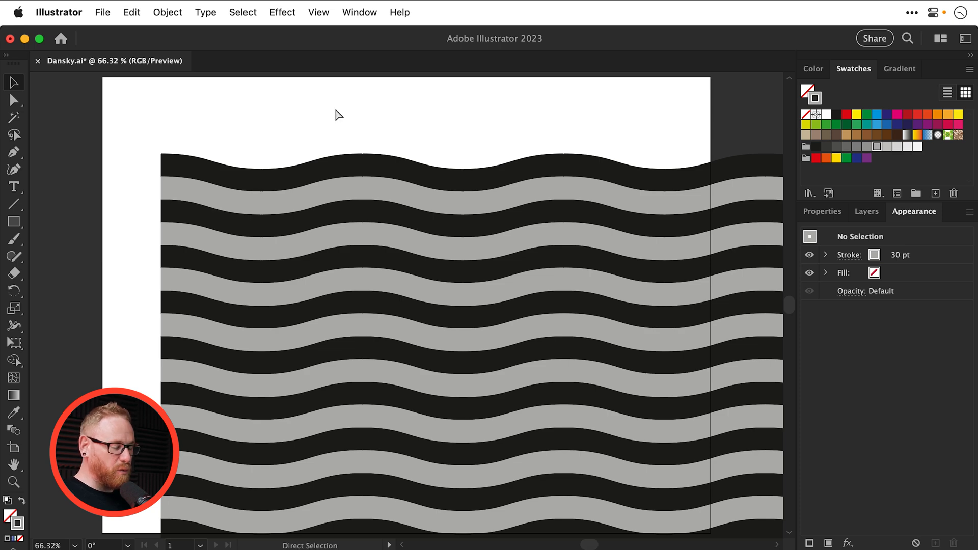
Step: Recolor the top wavy line orange and the grey line tan EFAD65, then deselect
key("cmd+y")
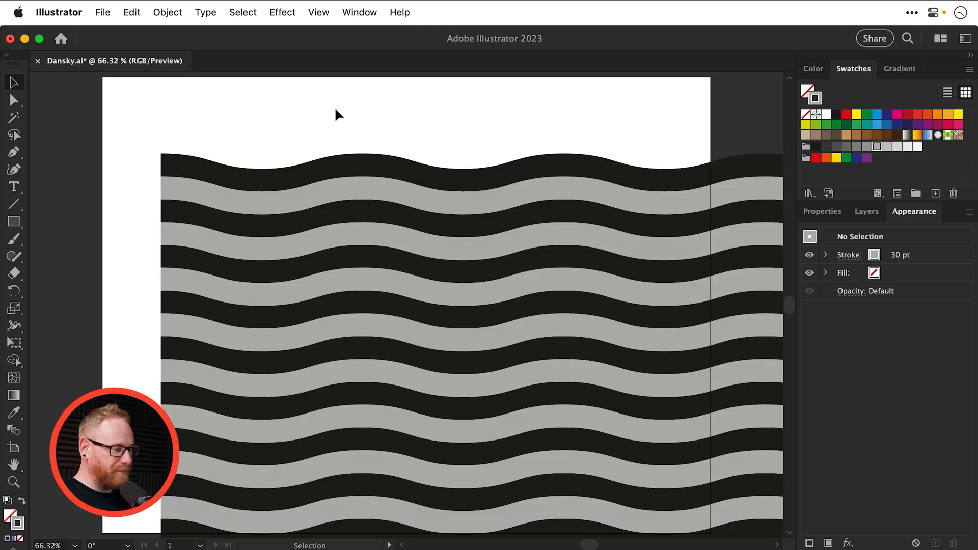
left_click(12, 99)
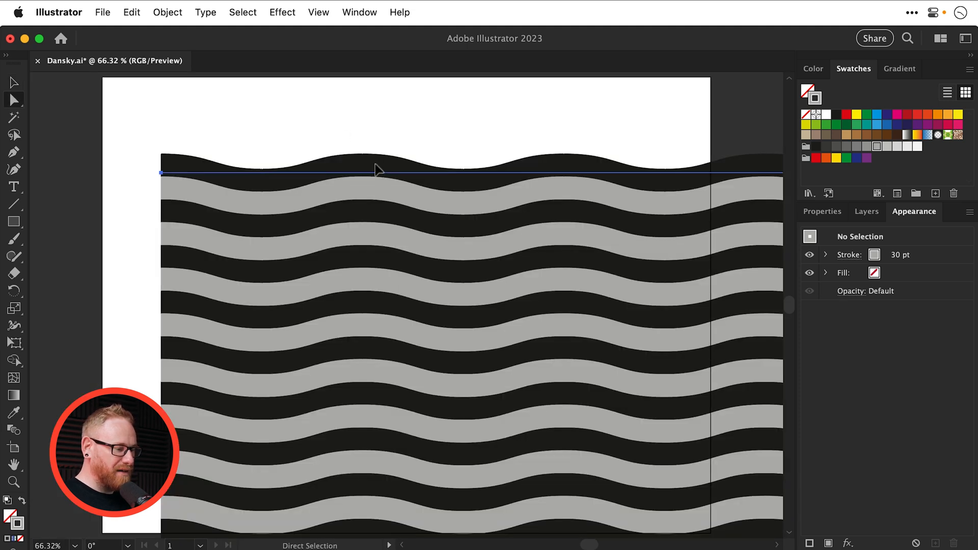
left_click(375, 169)
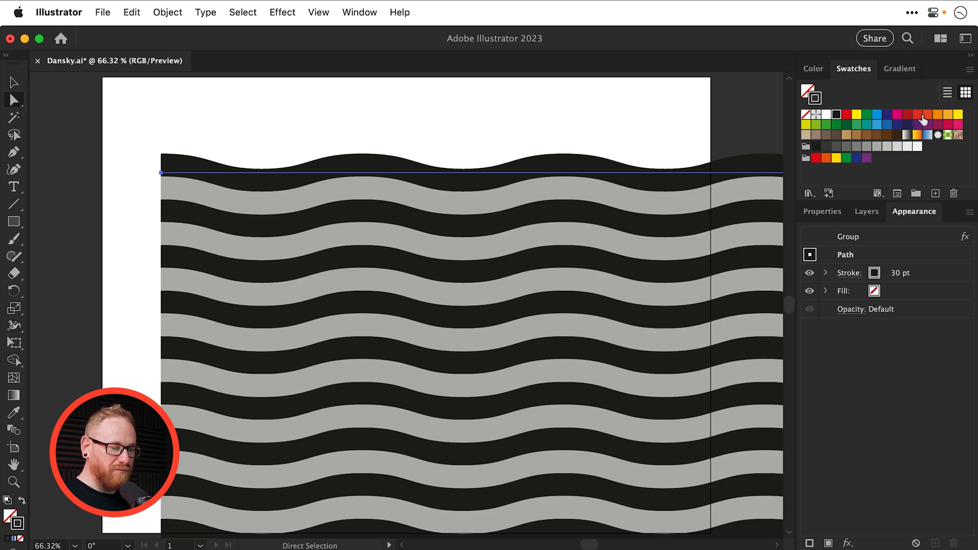
left_click(923, 119)
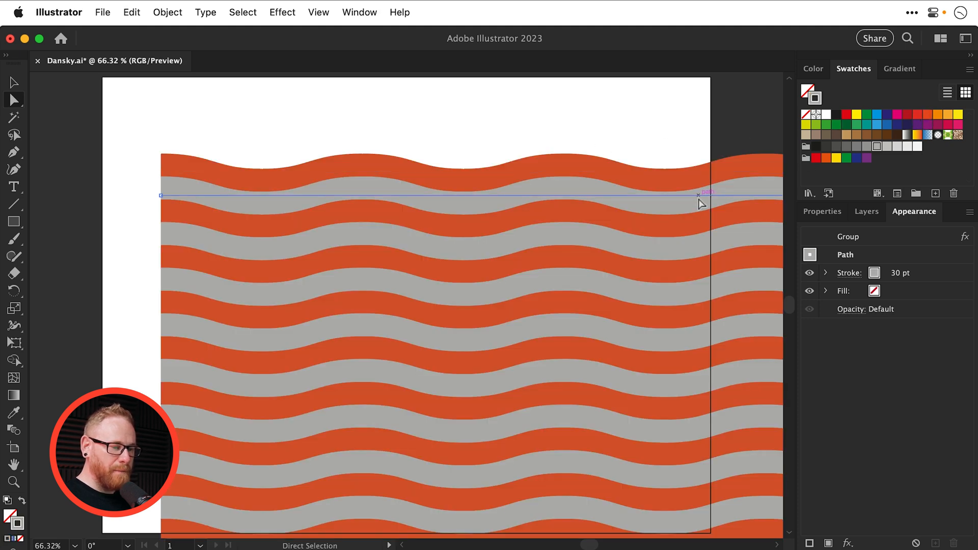
left_click(813, 69)
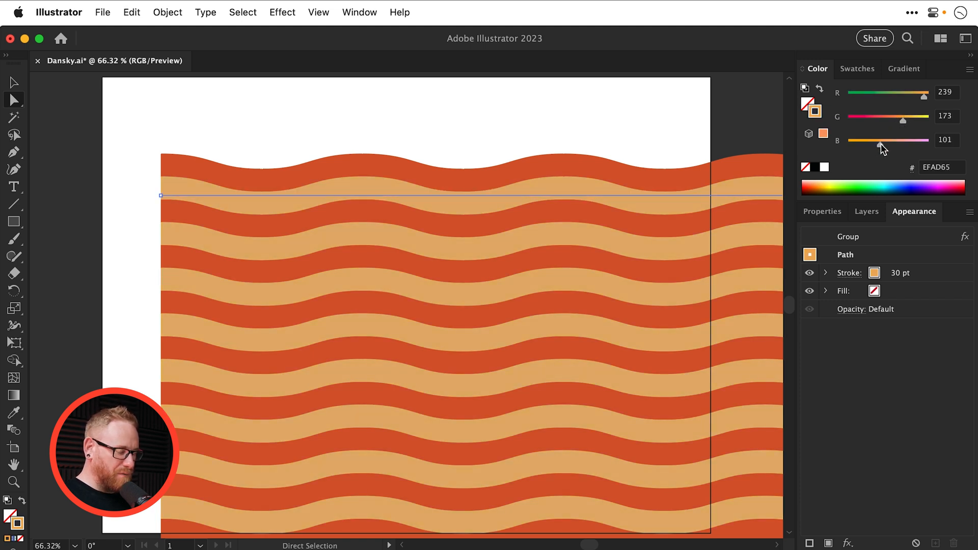
left_click(521, 116)
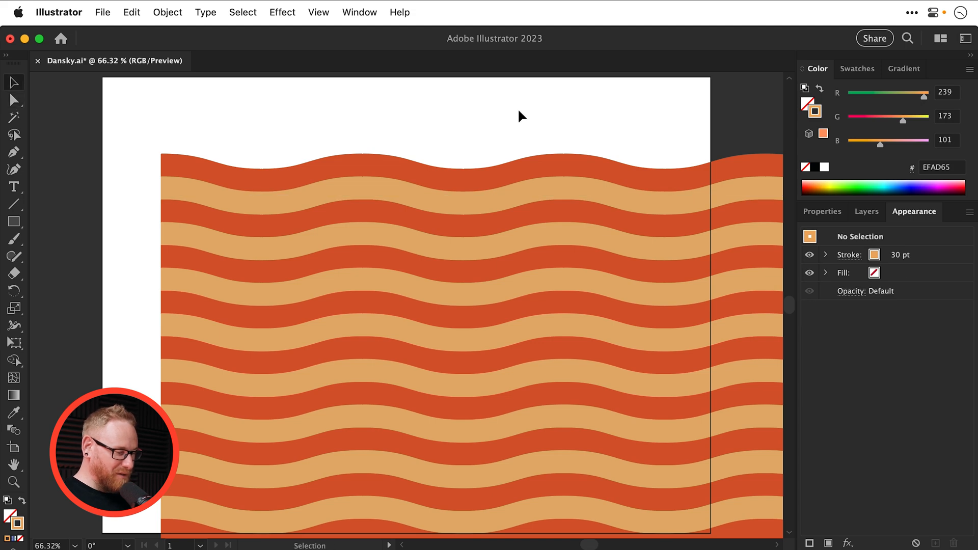